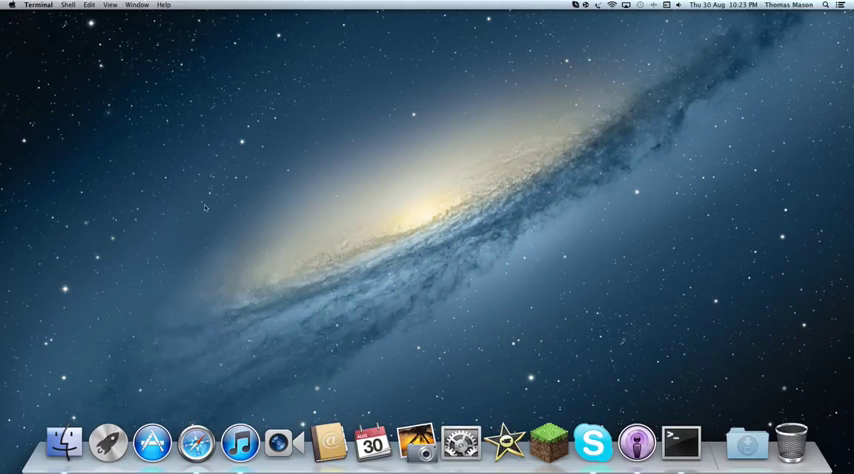
mouse_move(496, 116)
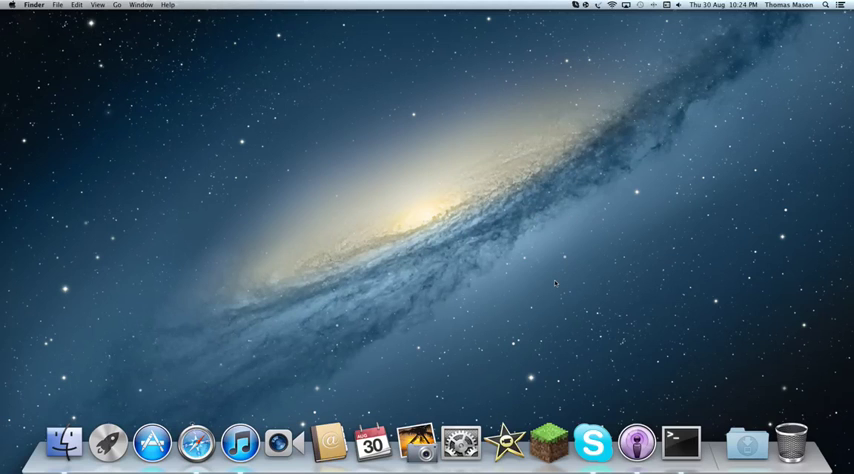
mouse_move(542, 264)
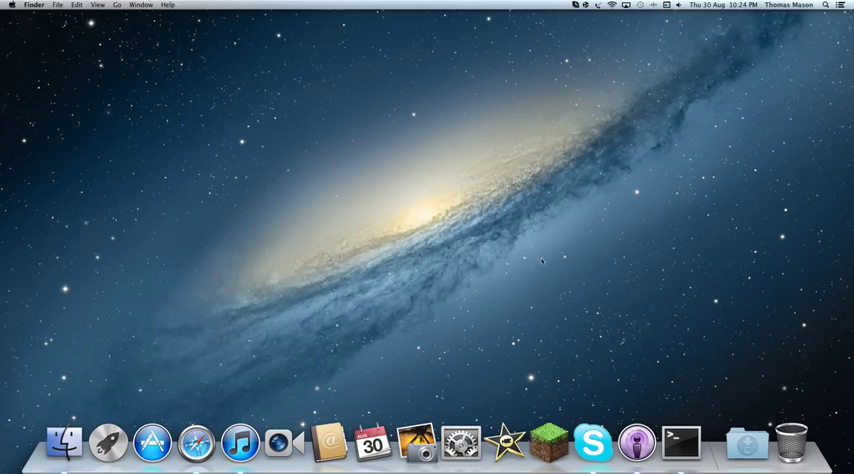
mouse_move(320, 258)
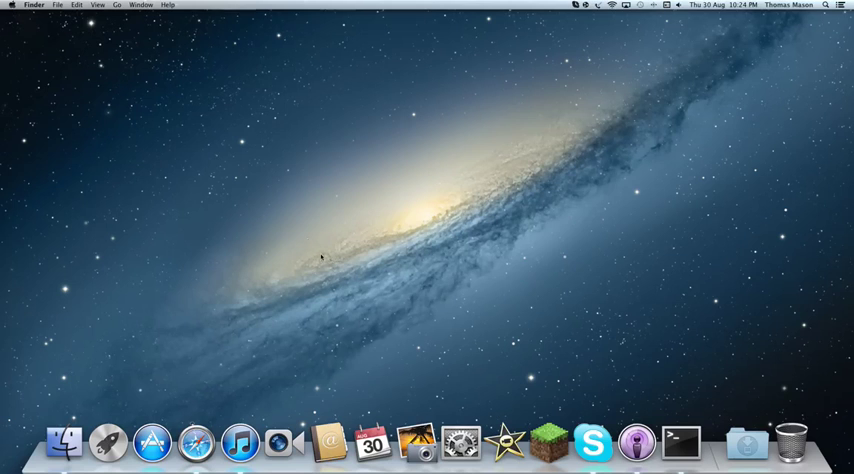
mouse_move(448, 164)
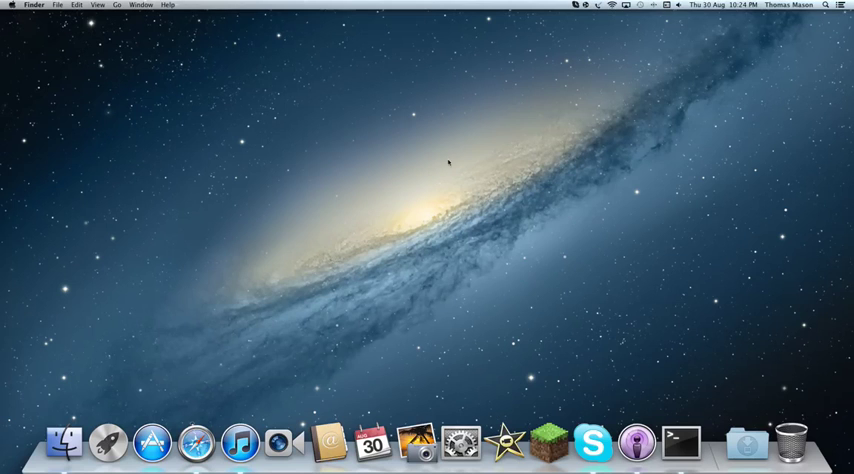
mouse_move(606, 242)
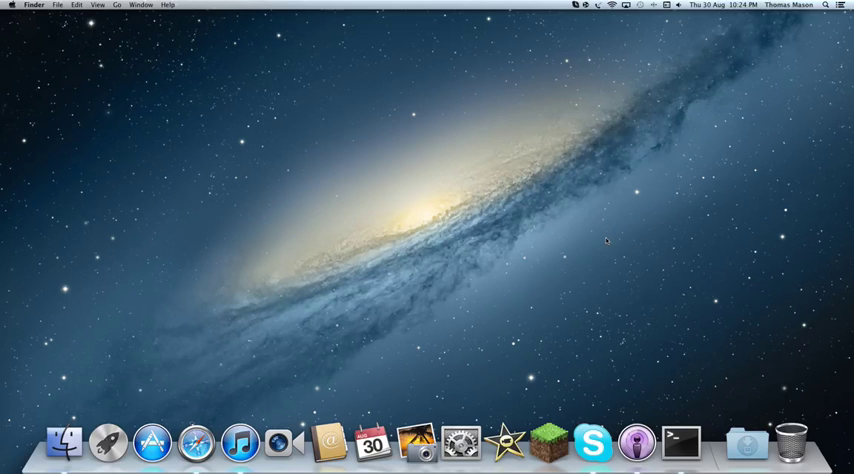
mouse_move(296, 368)
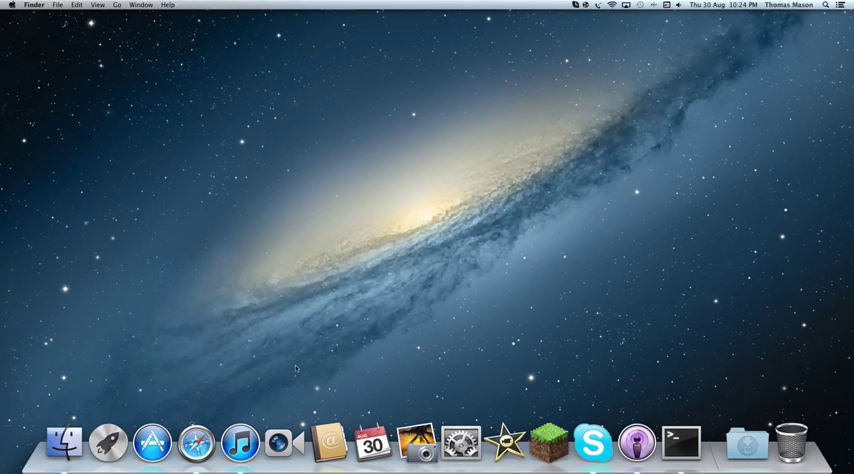
mouse_move(416, 442)
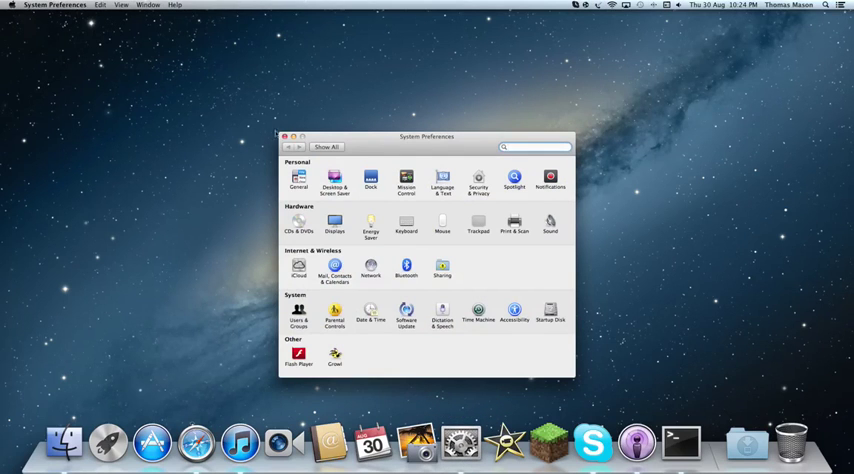
Step: Show the overview of all System Preferences panes
left_click(284, 136)
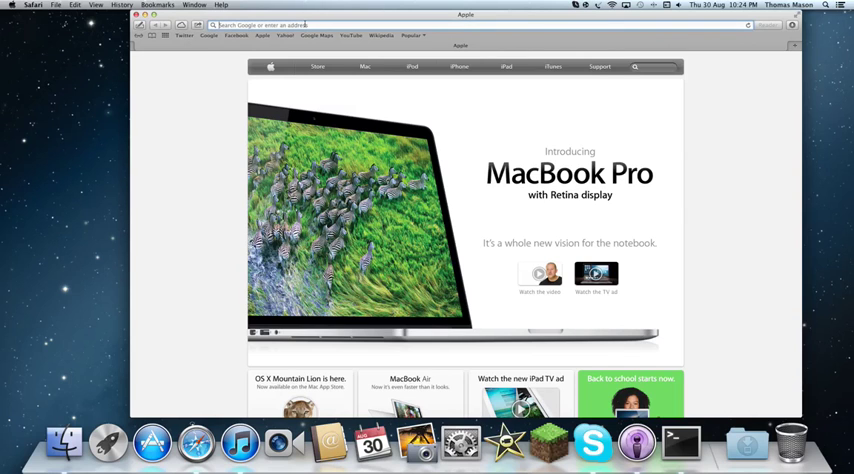
Step: Navigate to the router's 192... address to reach the Super Hub sign-in page
type("192.168.0.1")
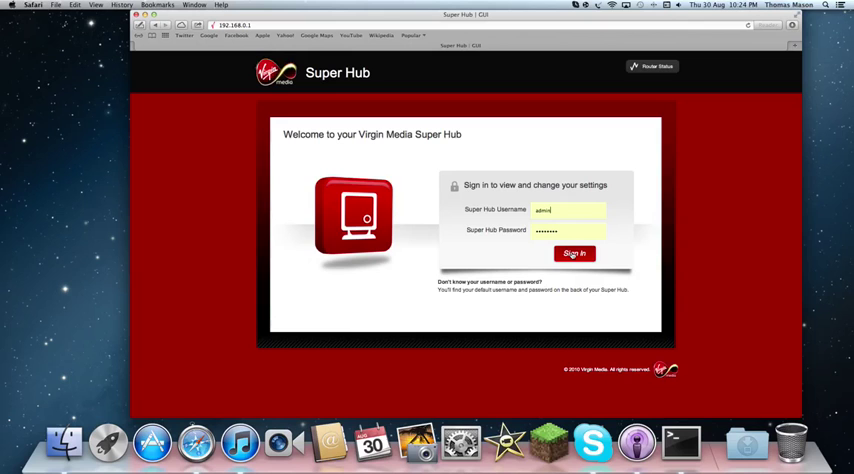
Step: Sign in, dismiss the default-password warning, and reach Port Forwarding under Security
left_click(574, 254)
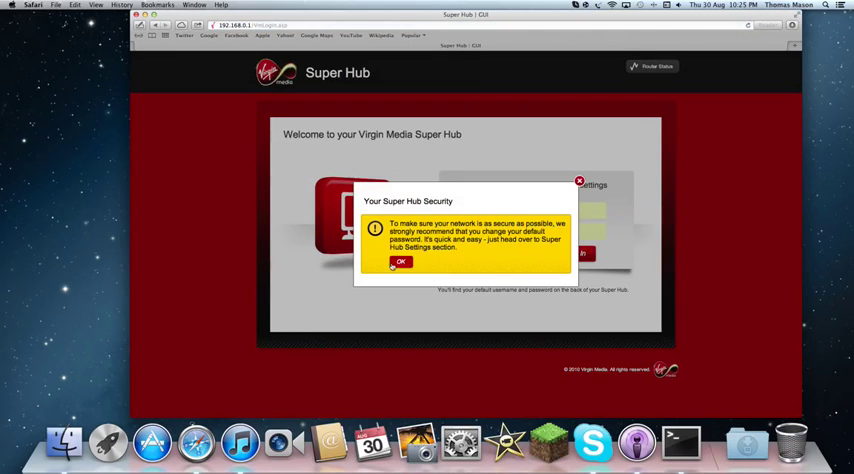
left_click(400, 260)
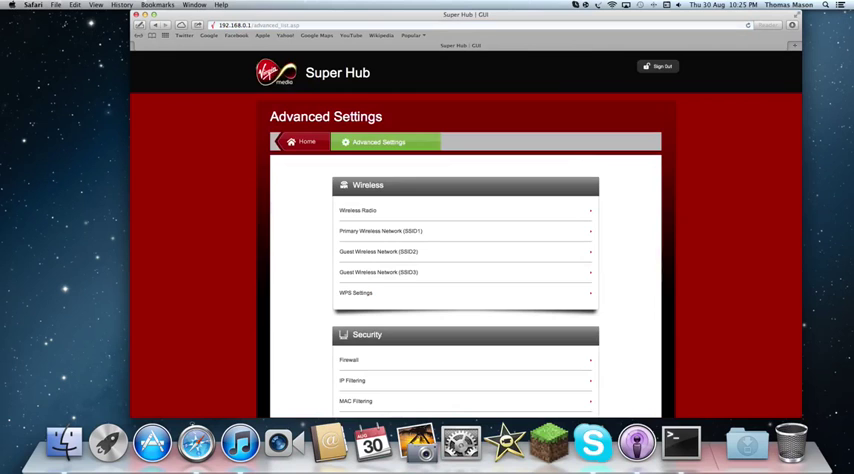
scroll("down", 3)
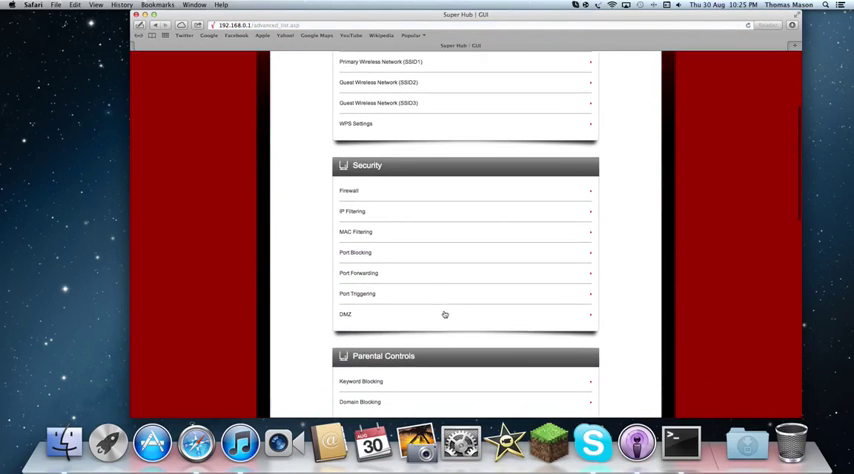
left_click(356, 272)
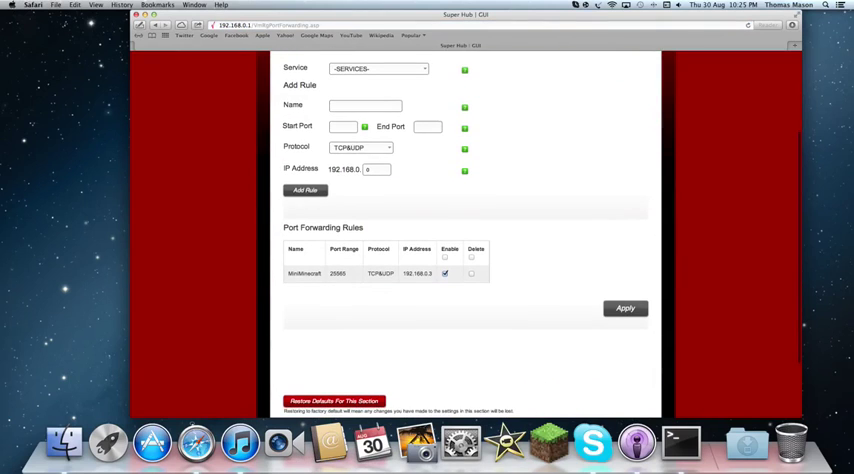
mouse_move(484, 294)
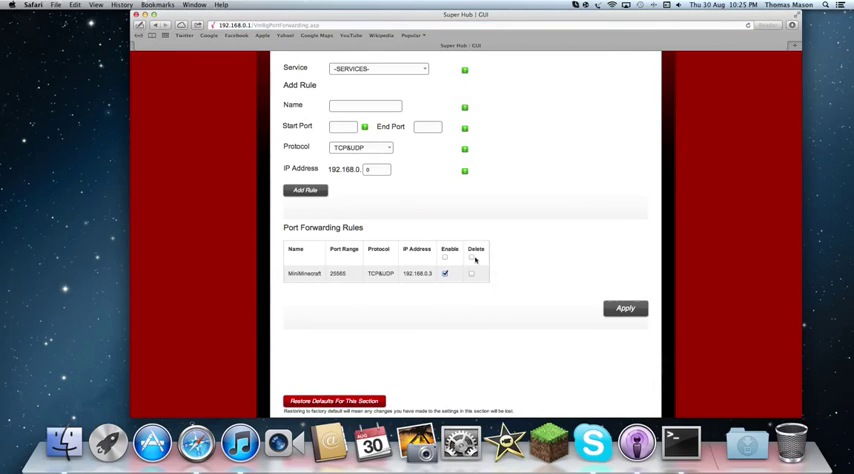
Step: Delete the existing forwarding rule and confirm applying the change
left_click(624, 308)
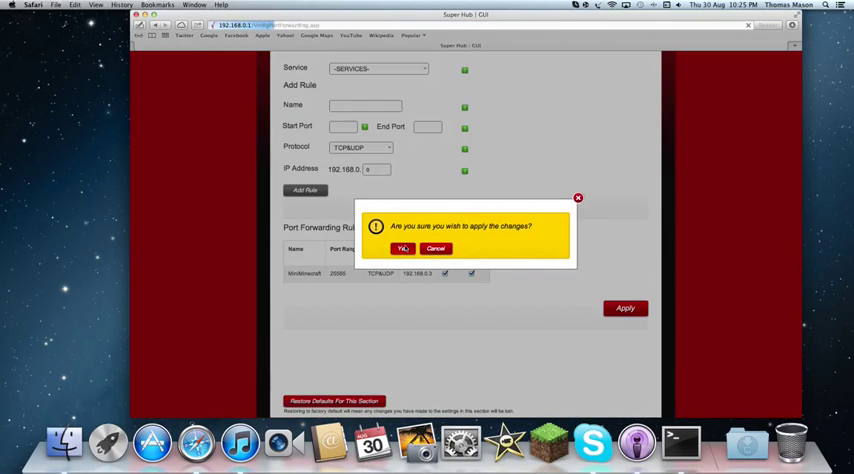
left_click(402, 248)
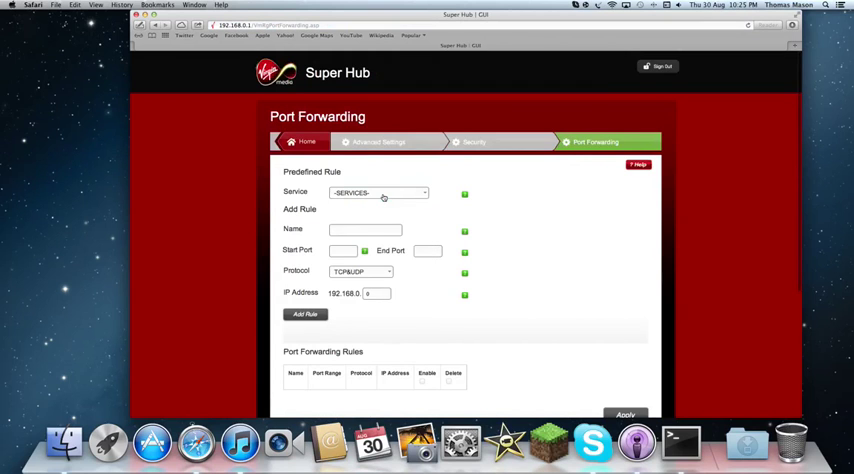
Step: Enter a Minecraft rule for port 25565 forwarded to 192.168.0.4
left_click(364, 228)
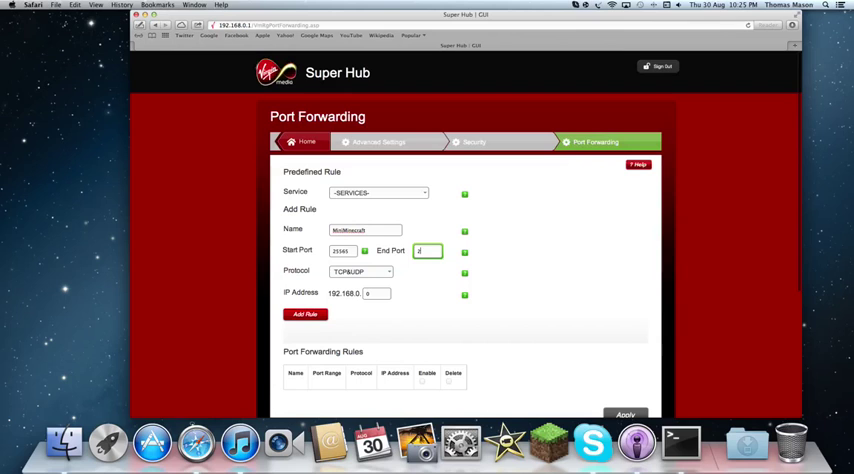
type("5565")
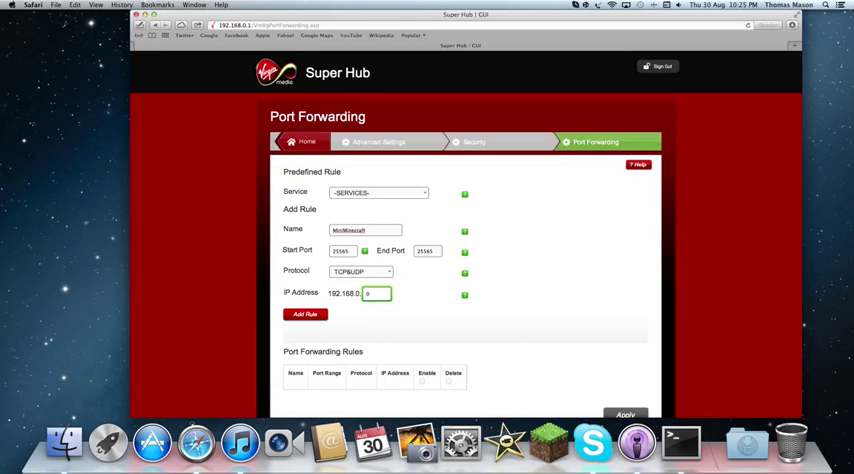
type("4")
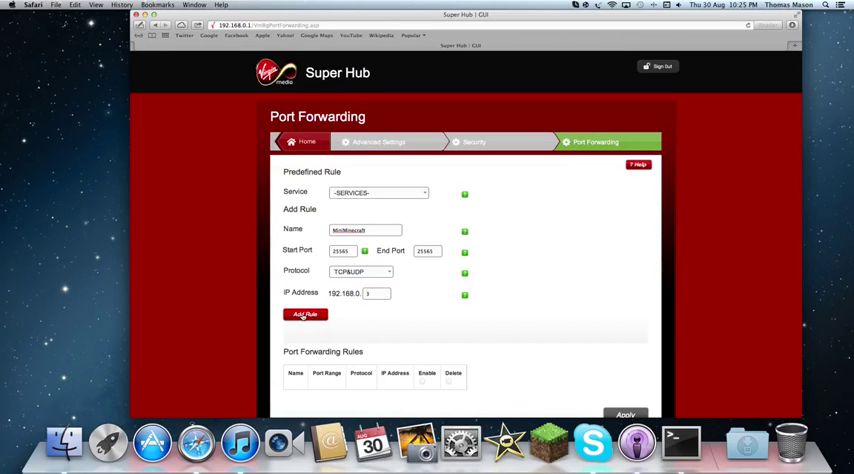
Step: Add the rule to the list and confirm applying the port-forwarding changes
left_click(304, 314)
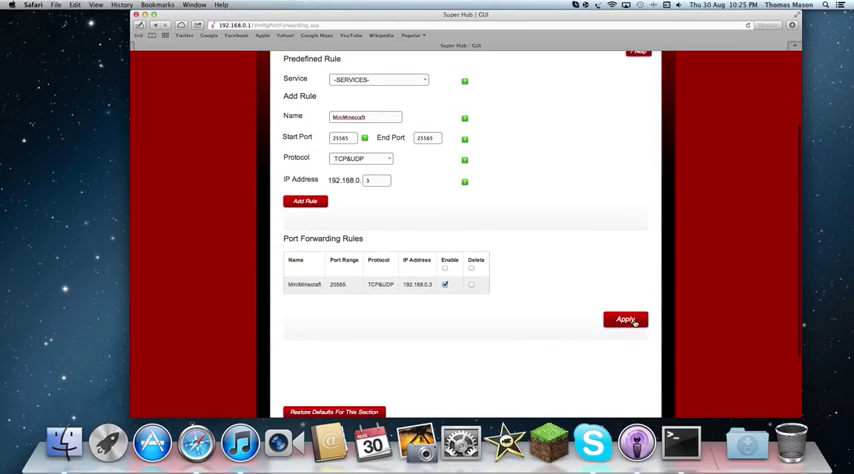
left_click(624, 320)
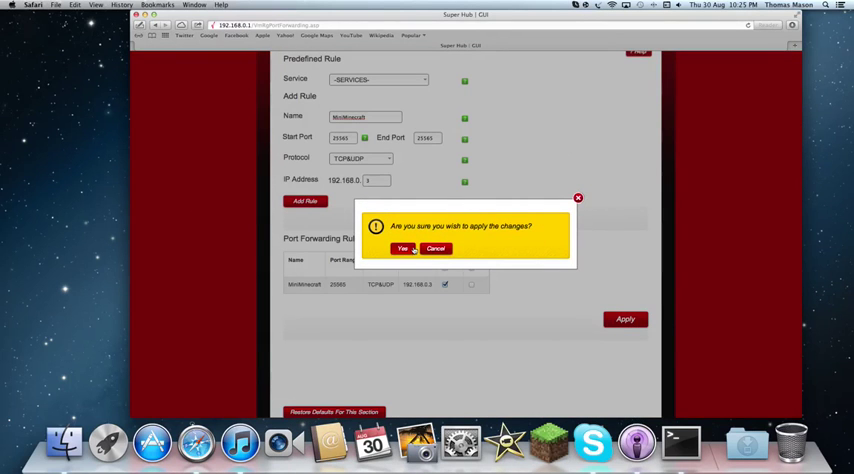
left_click(400, 248)
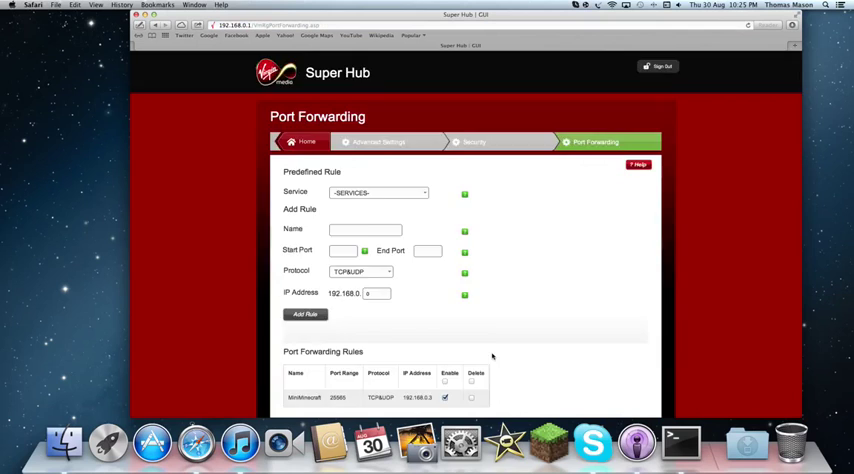
scroll("down", 3)
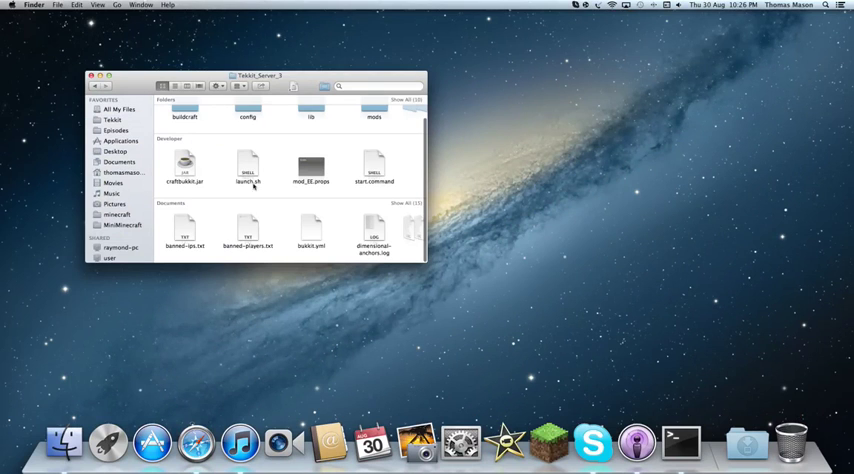
Step: Run the server's launch command file from the server folder
double_click(374, 168)
type("say lol")
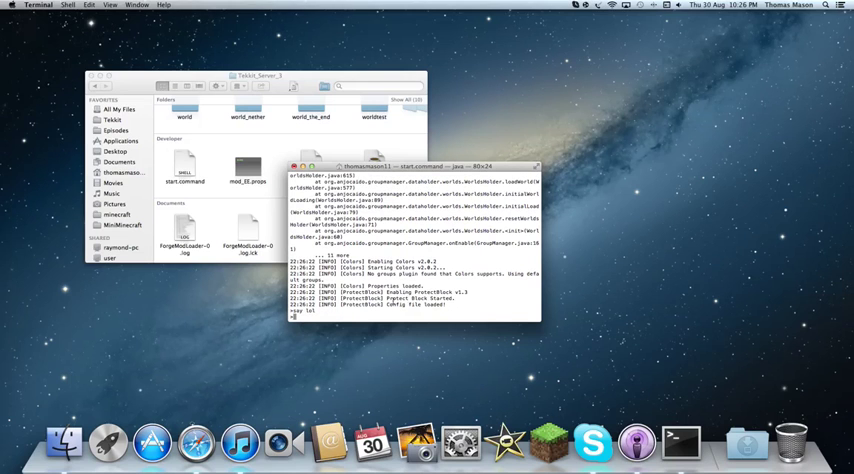
Step: Review the server startup log, then minimize the Terminal console window
scroll("down", 3)
type("say its me DMG DMG its Mason!!!!")
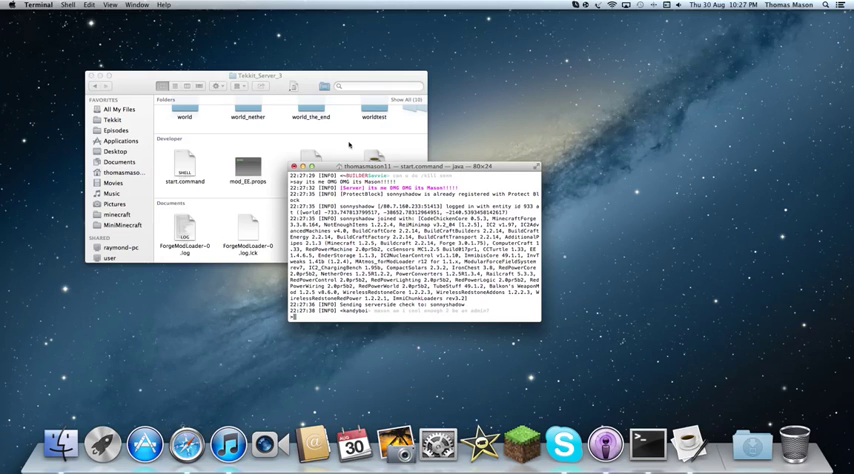
left_click(292, 164)
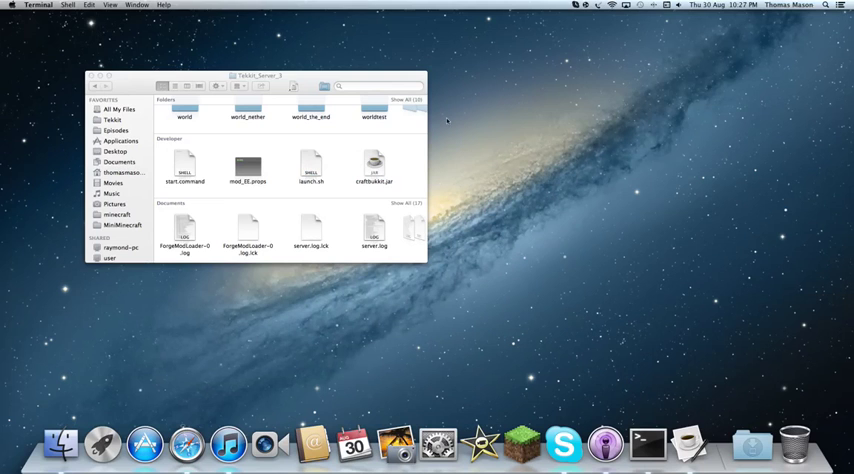
mouse_move(468, 224)
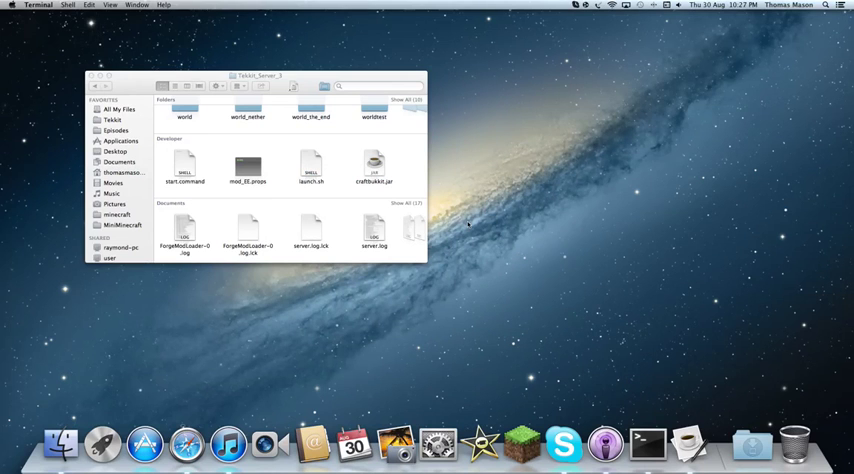
Step: Launch Safari from the Dock, landing on the Google homepage
left_click(184, 442)
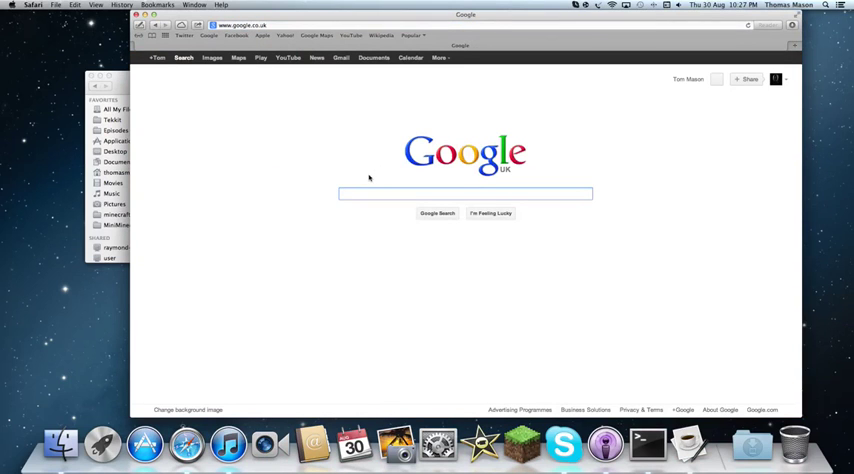
Step: Search Google for 'whats my ip' to find the network's public IP address
type("whats")
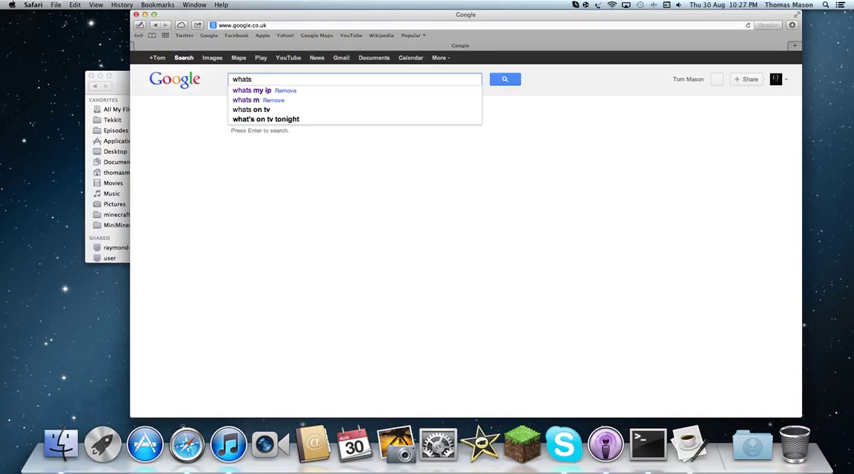
left_click(252, 90)
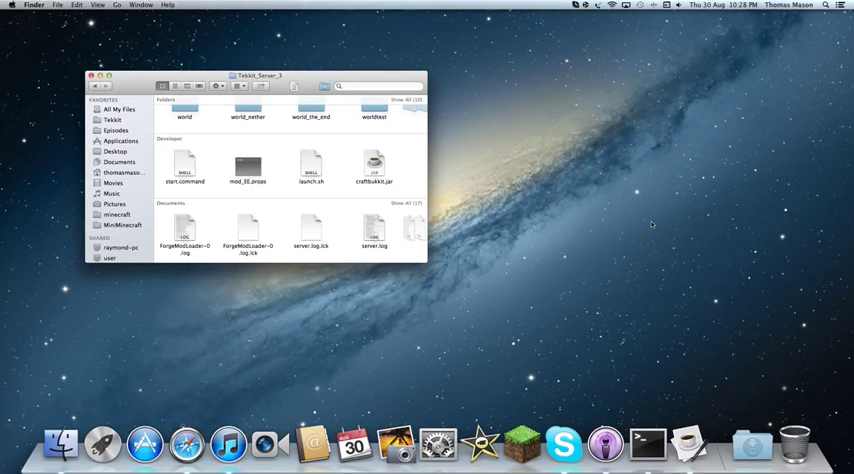
mouse_move(350, 144)
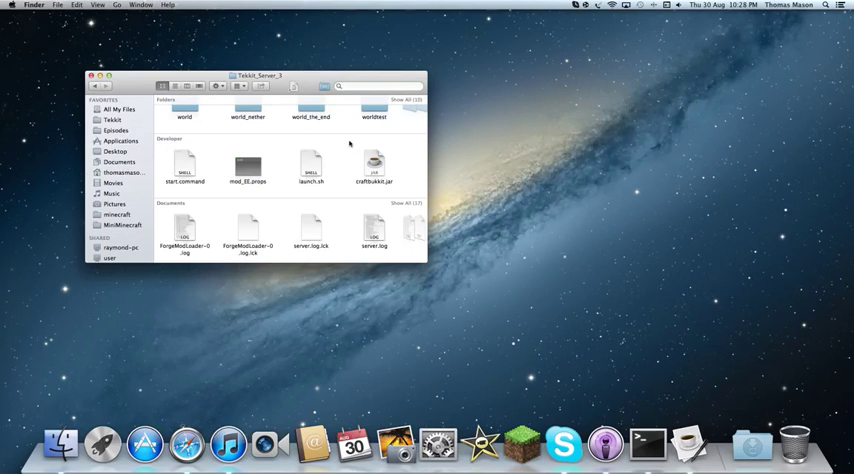
mouse_move(412, 148)
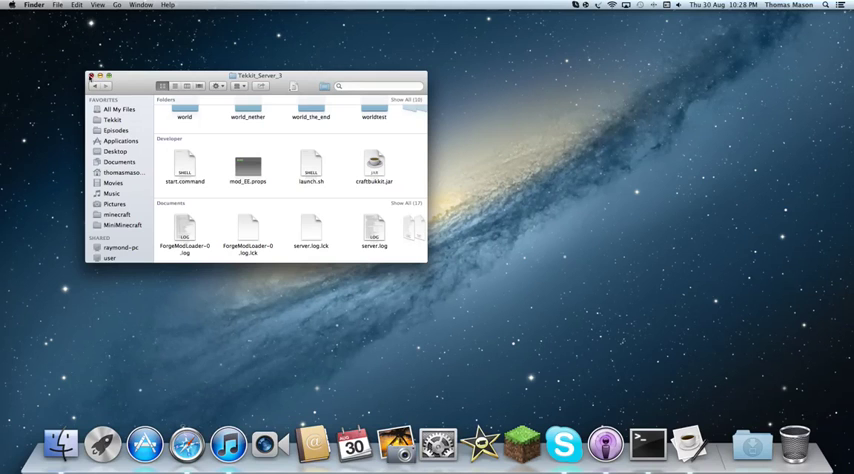
Step: Close the Minecraft server folder window, leaving the desktop showing
left_click(92, 76)
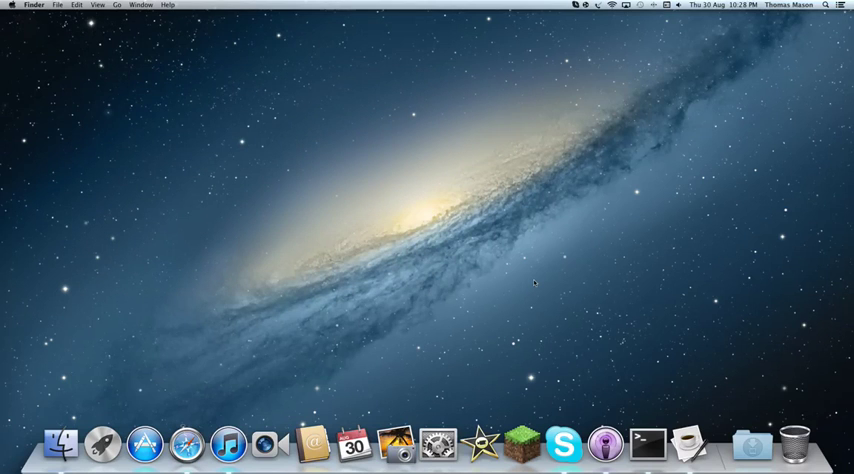
mouse_move(652, 444)
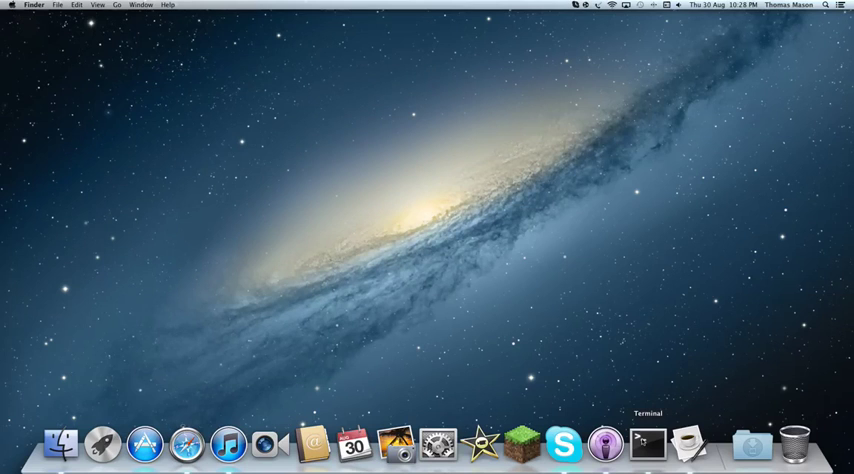